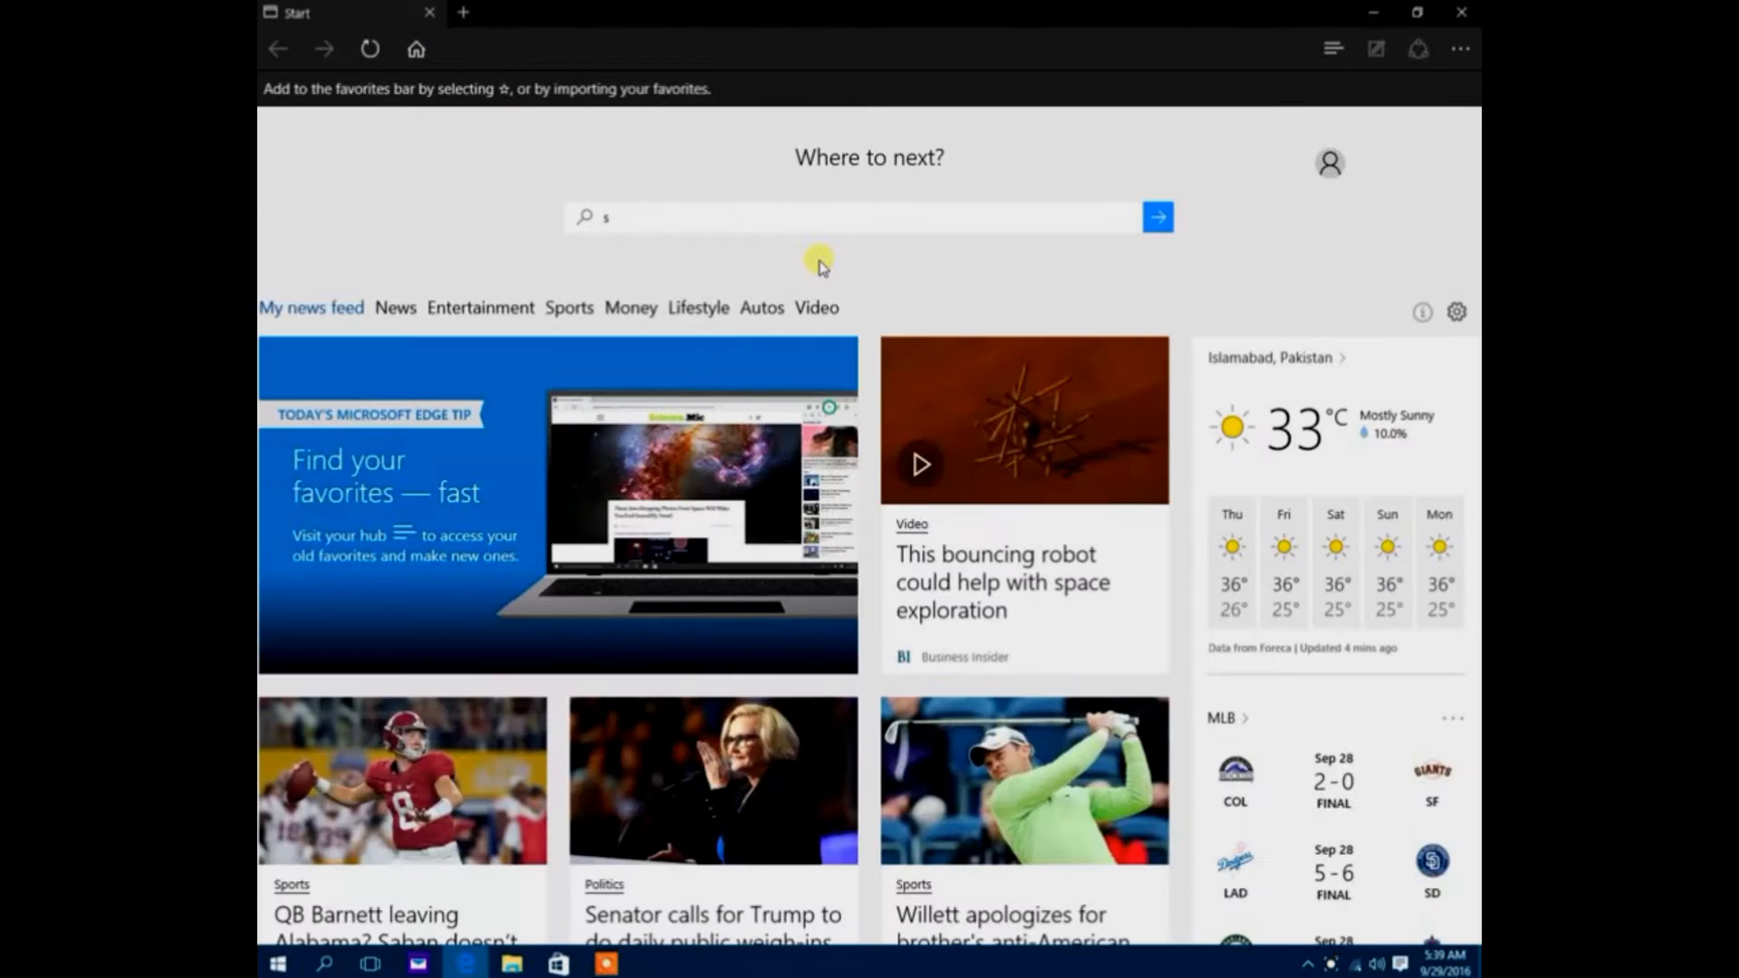
Search for 'sammobile' in Edge and open SamMobile's Find Firmware page
type("sammobile.com/firmwares")
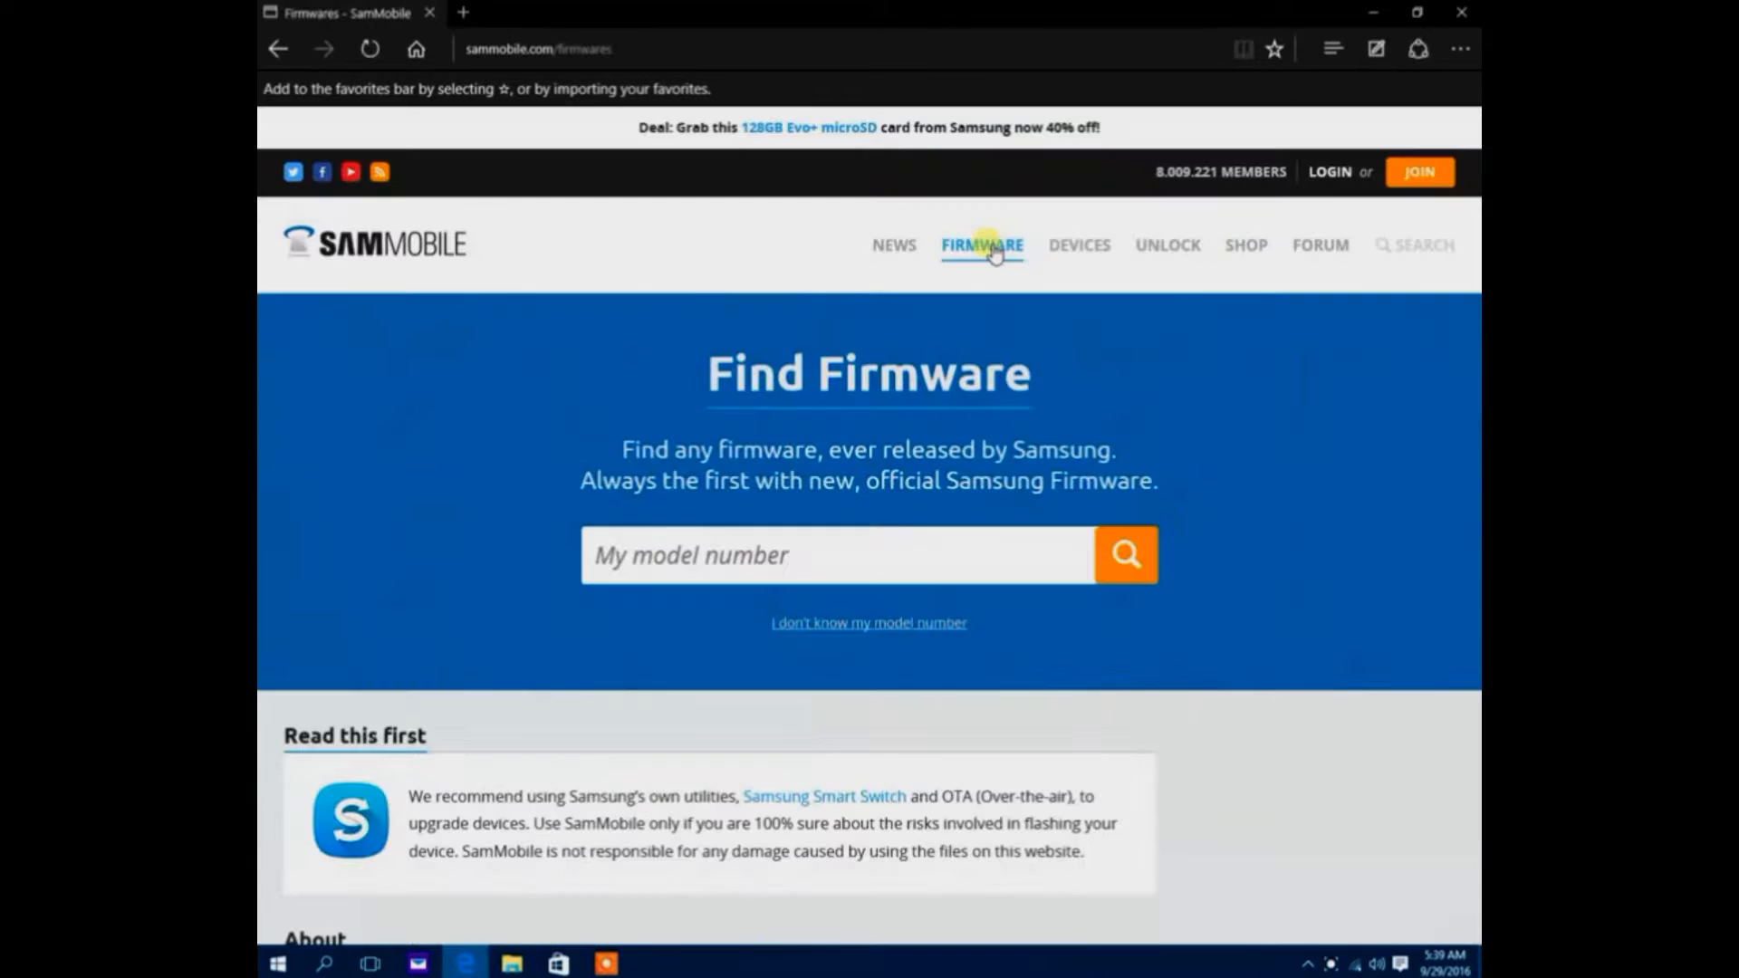
Minimize the Edge window showing SamMobile to reveal the desktop
left_click(836, 555)
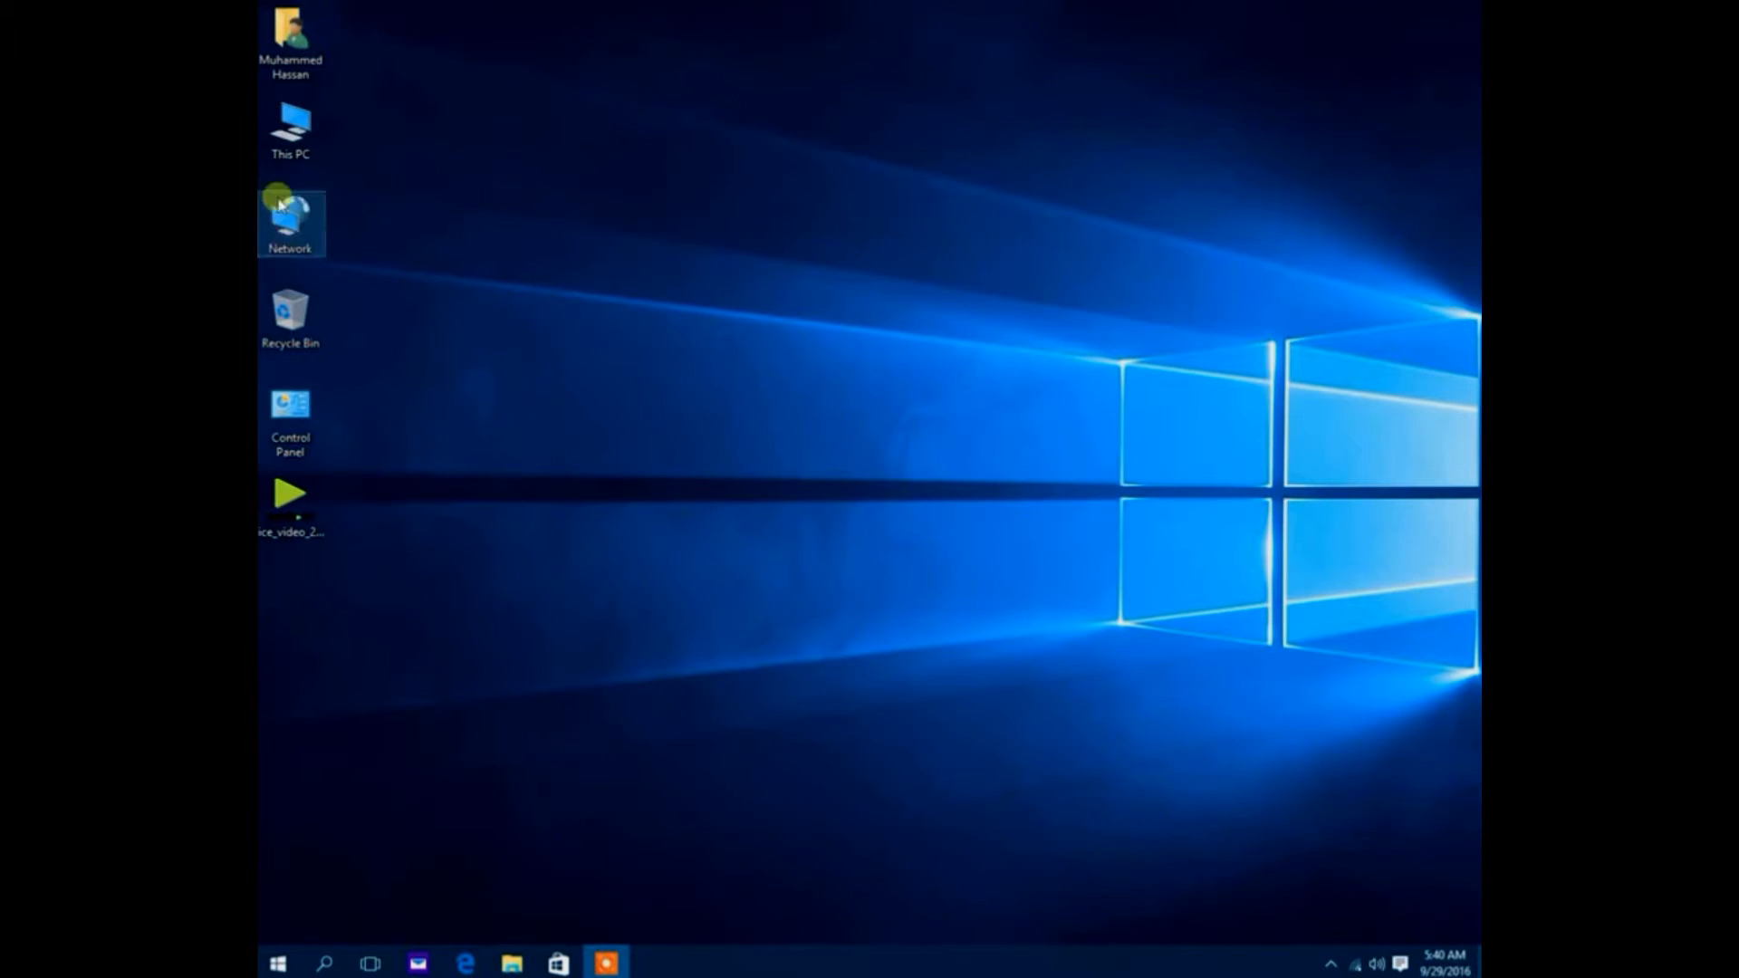
Launch Odin3 v3.10.6 from the Downloads > ODIN folder in File Explorer
left_click(511, 963)
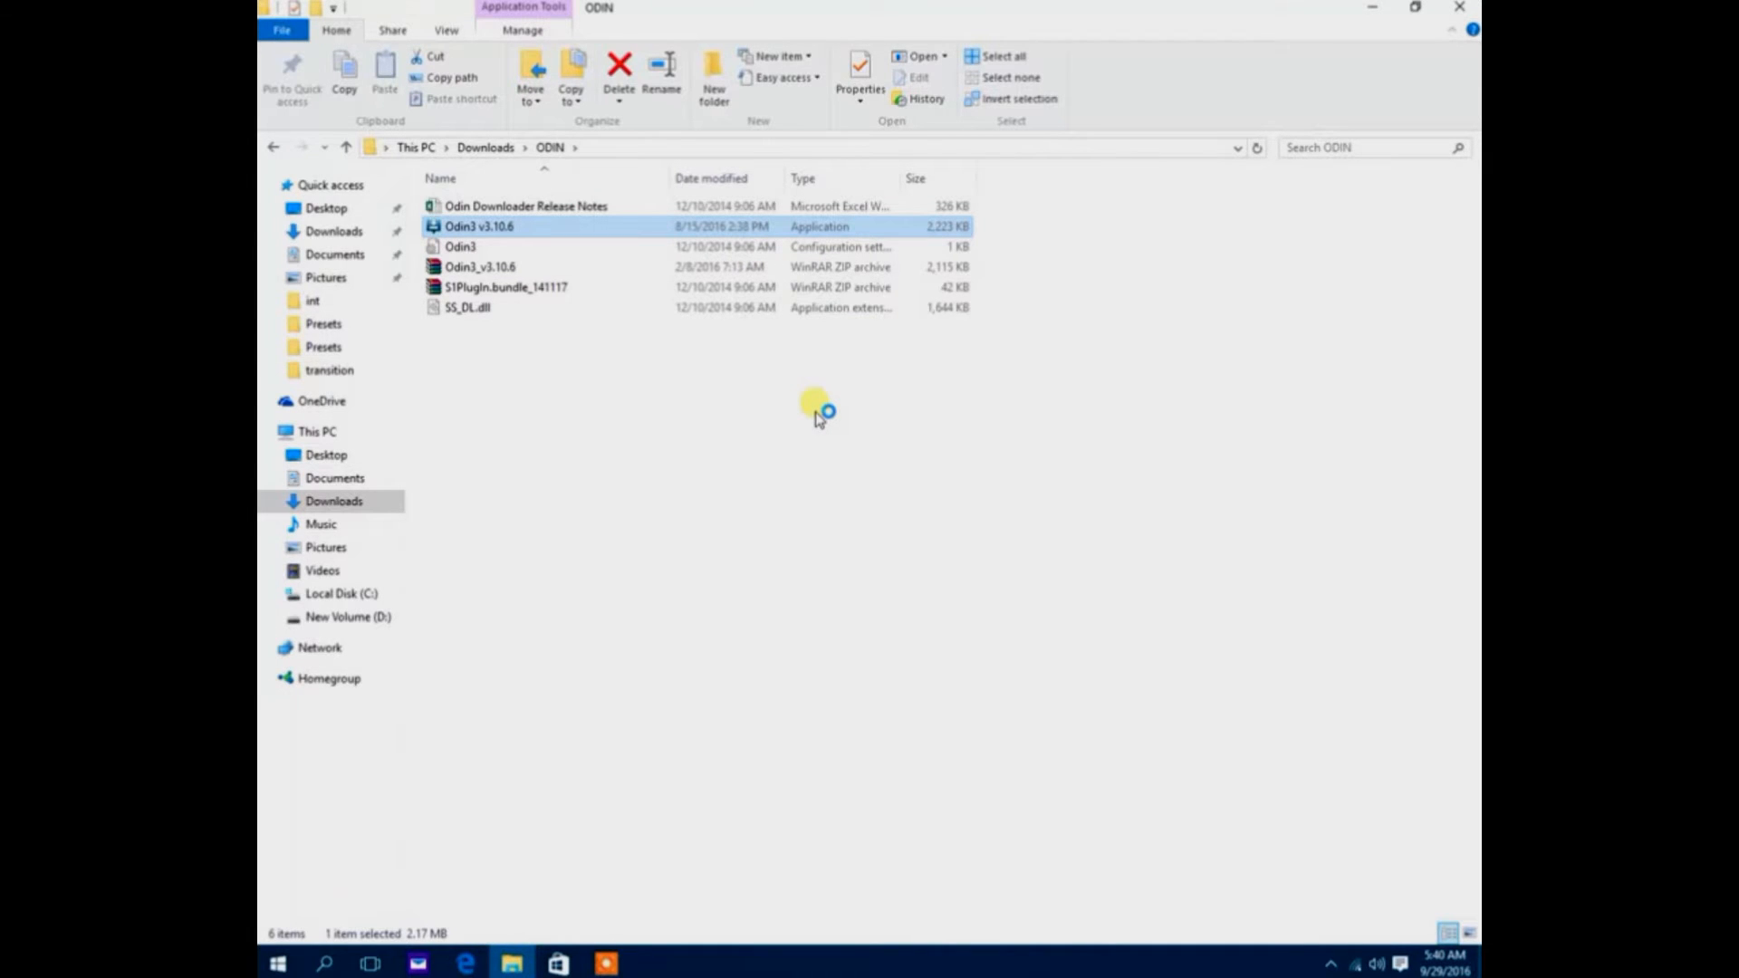
double_click(477, 226)
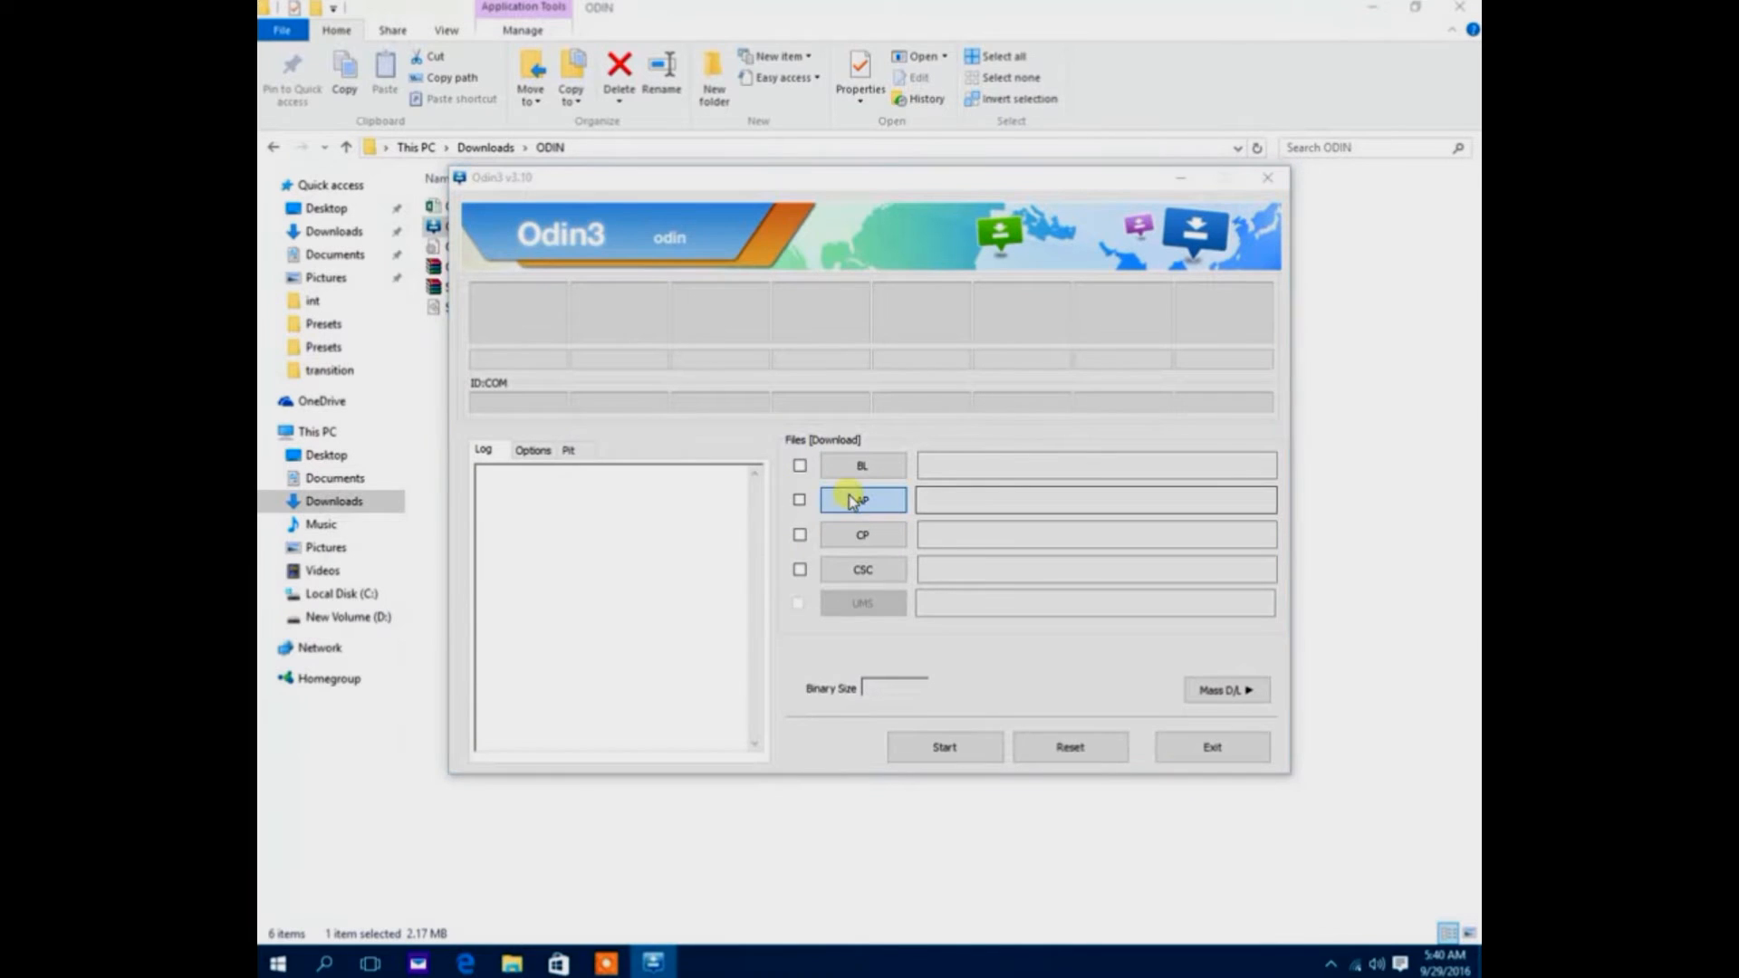
Load twrp-2.8.7.0-klte.img.tar from 'S5 cricket all files > recovery' into the AP slot
left_click(861, 500)
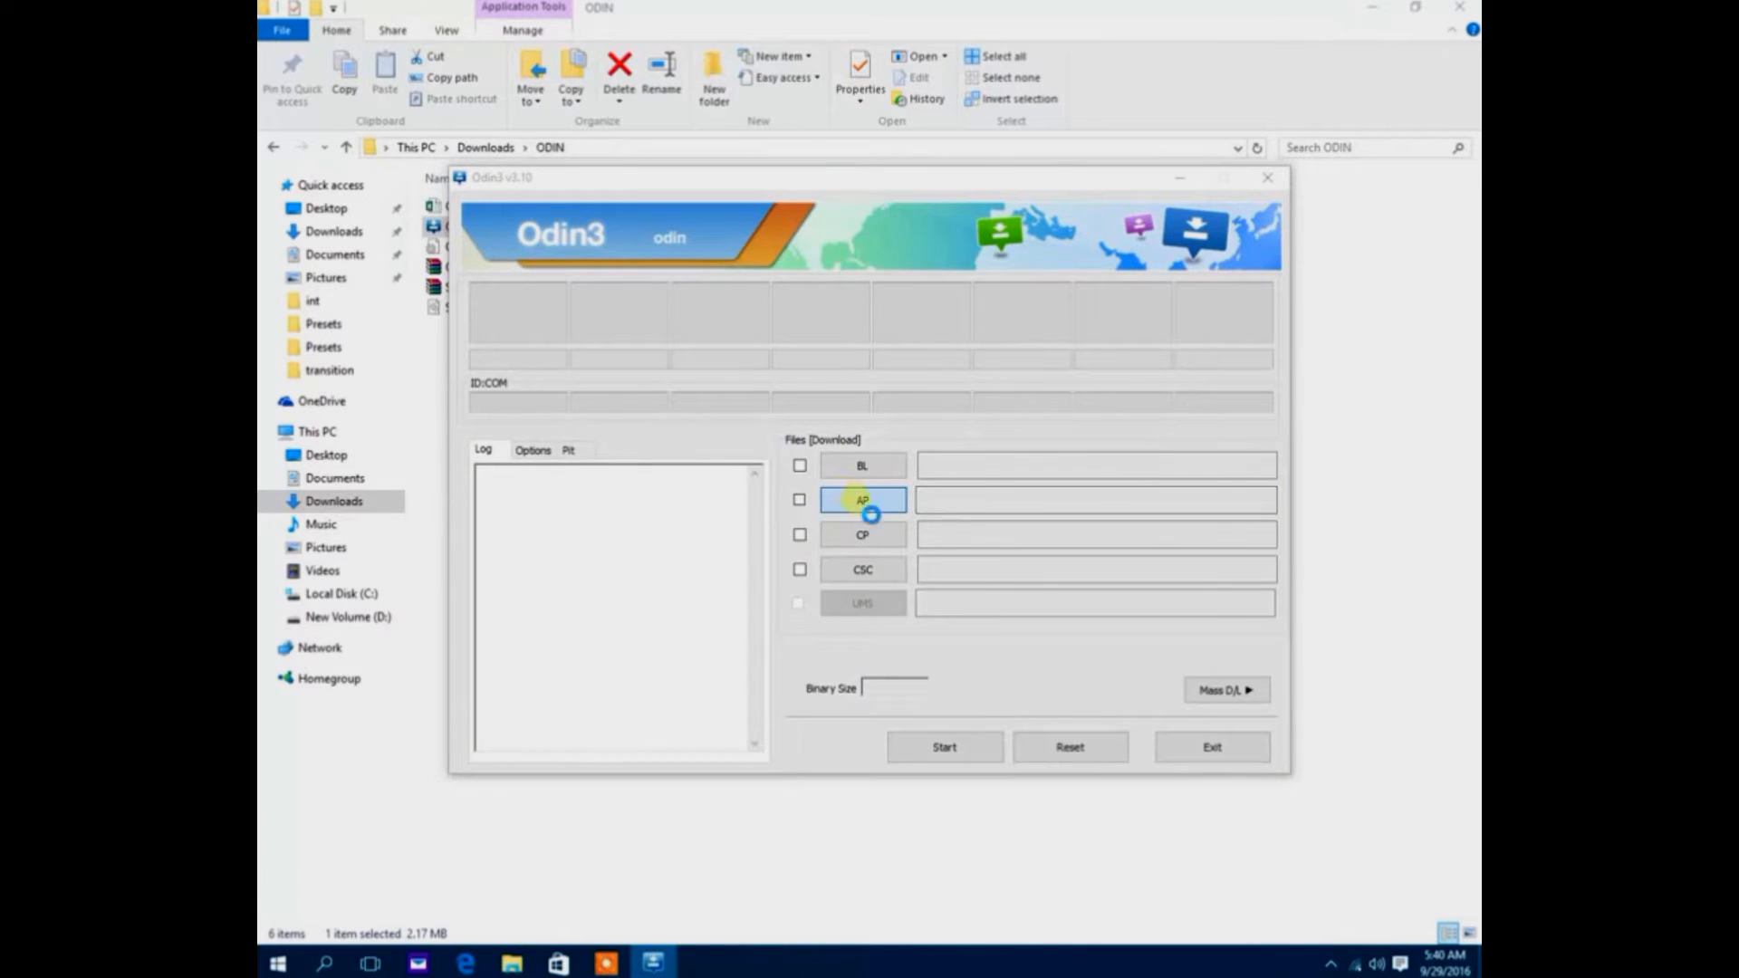
left_click(862, 499)
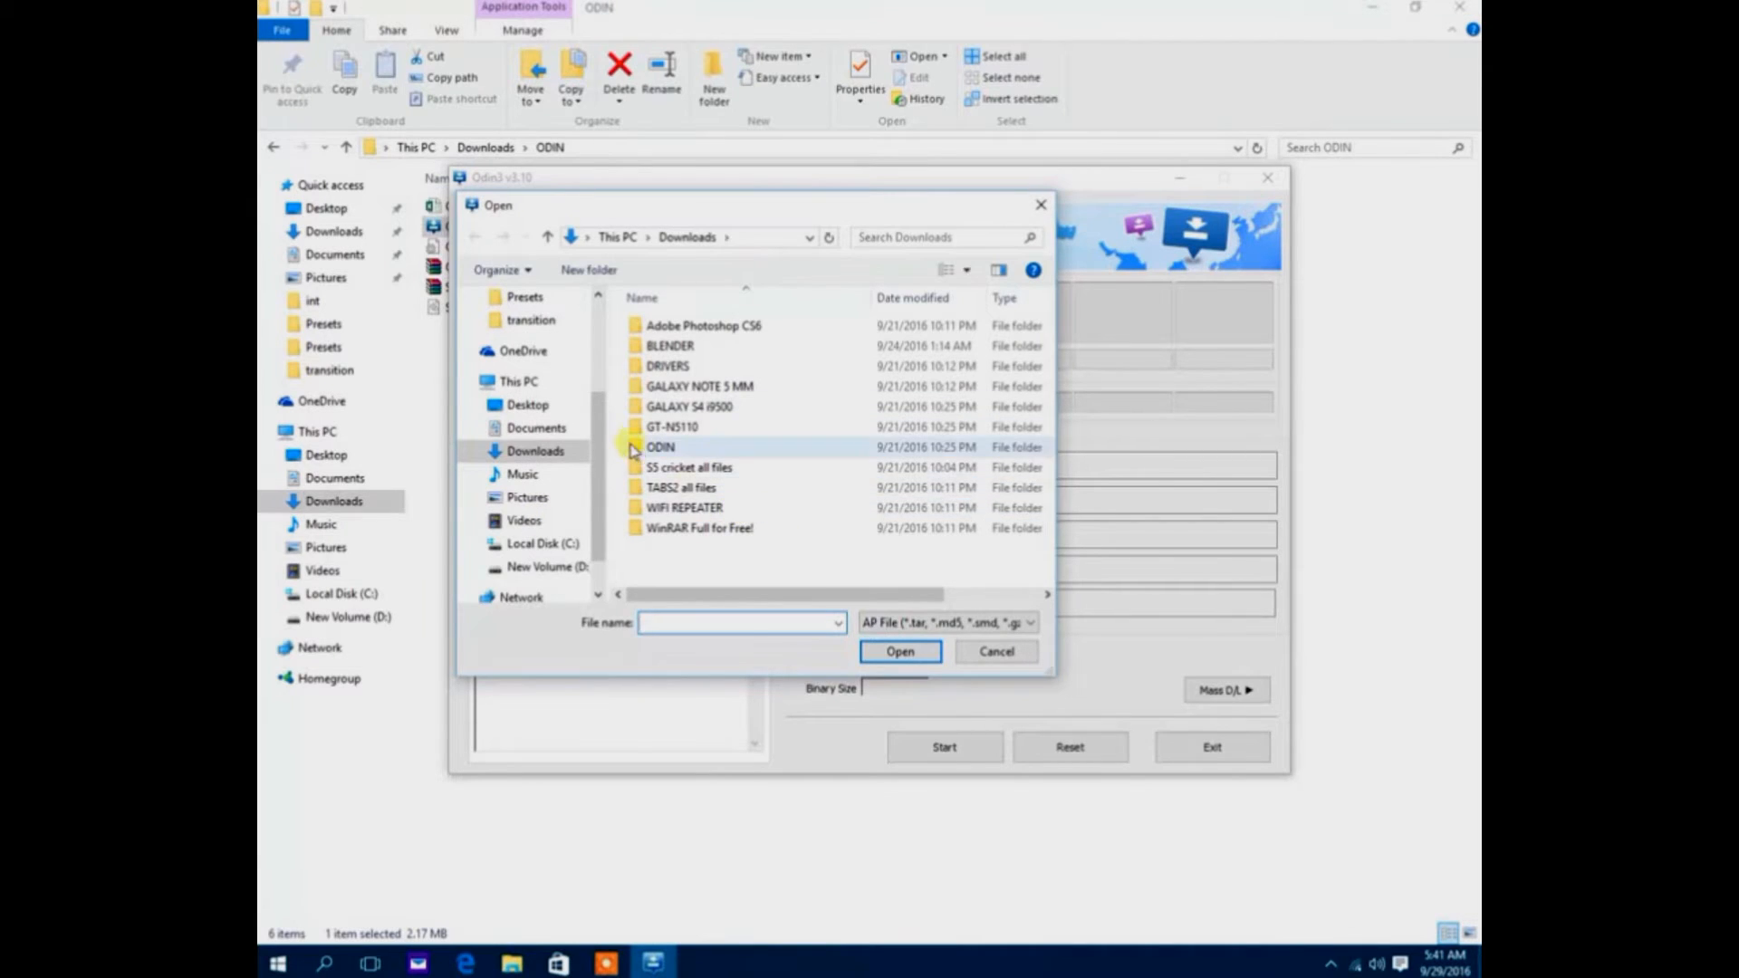
left_click(899, 651)
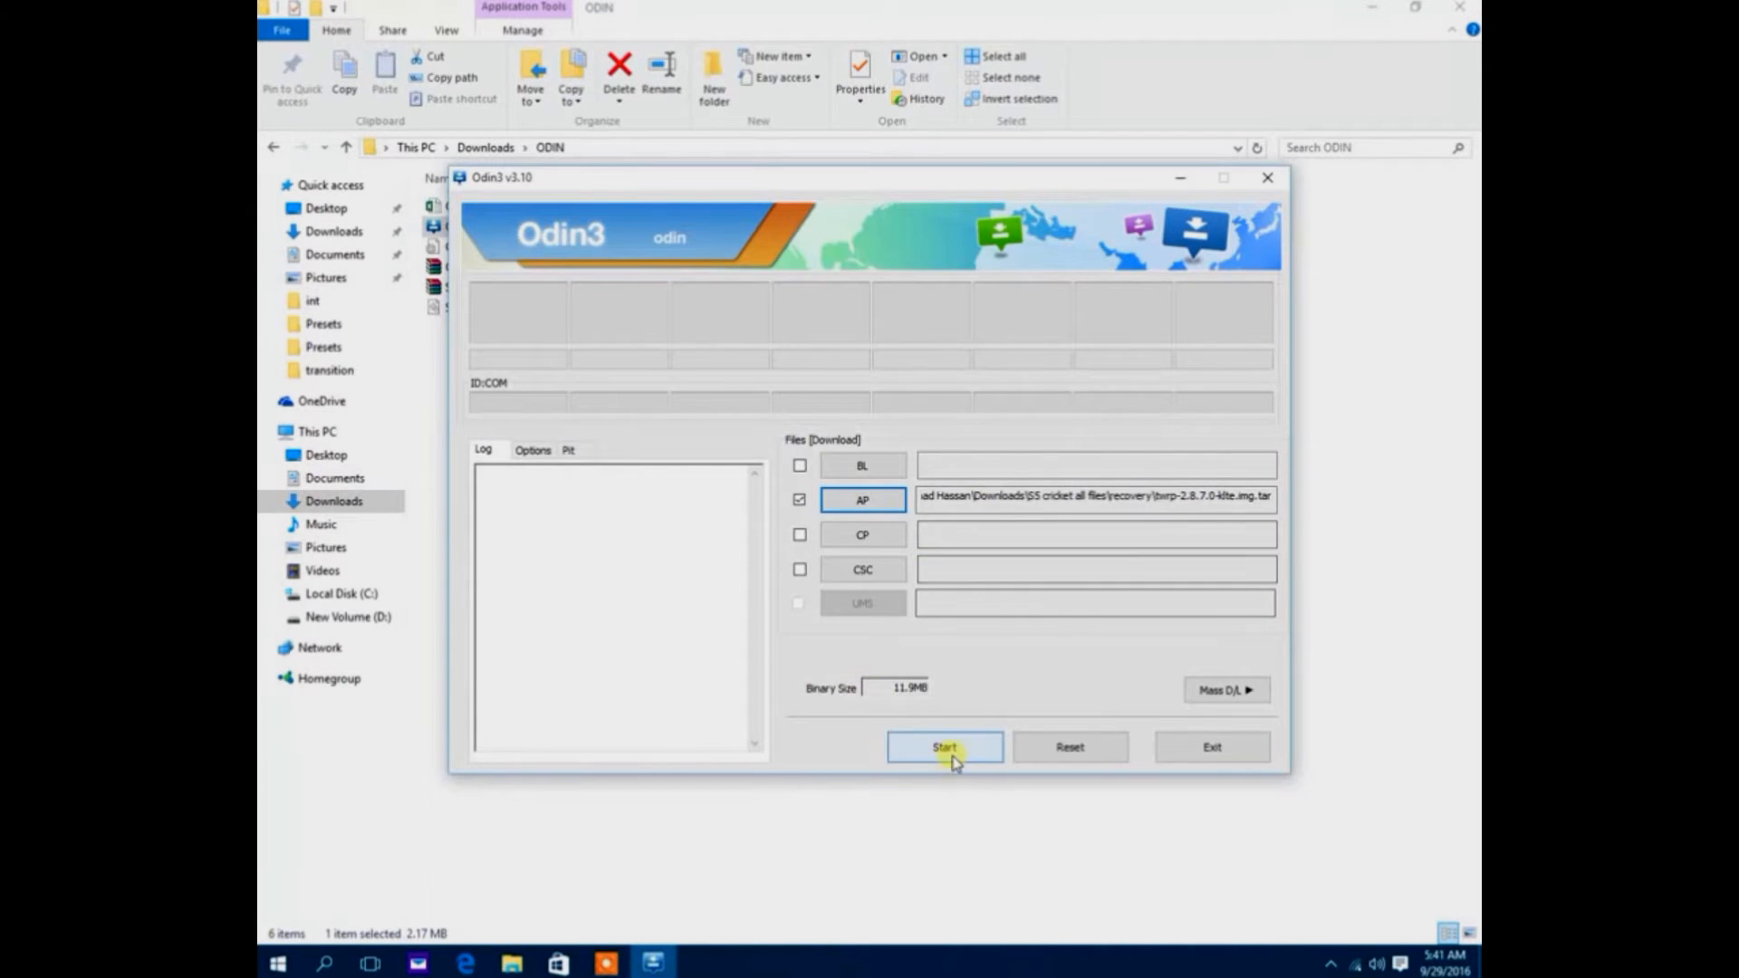